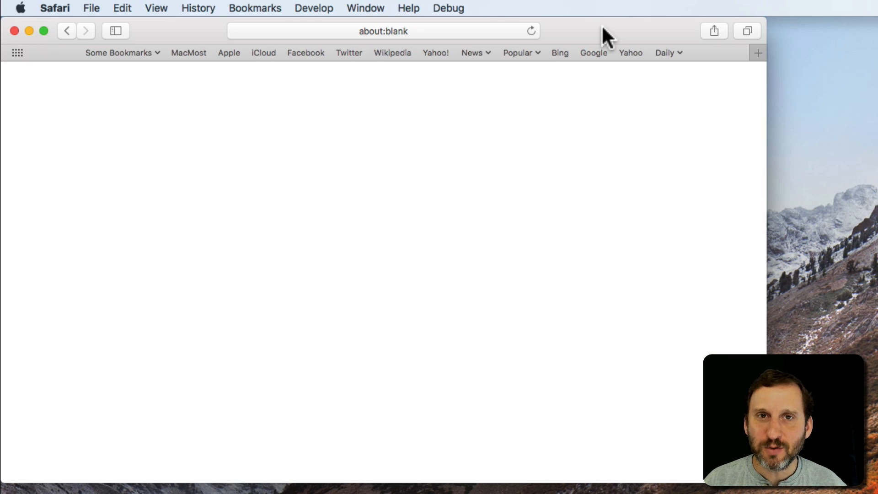
# Locate DuckDuckGo Privacy Essentials in the Safari Extensions gallery and view its details page
pyautogui.click(53, 9)
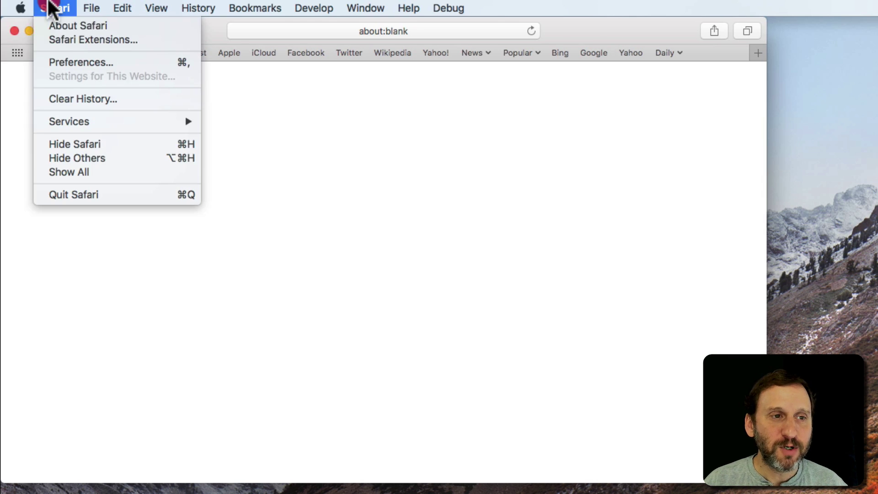
pyautogui.click(93, 39)
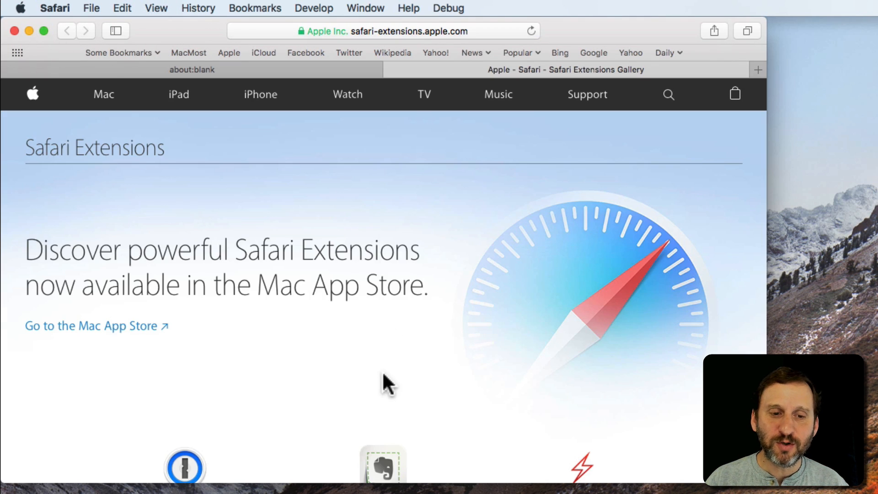
pyautogui.scroll(-3)
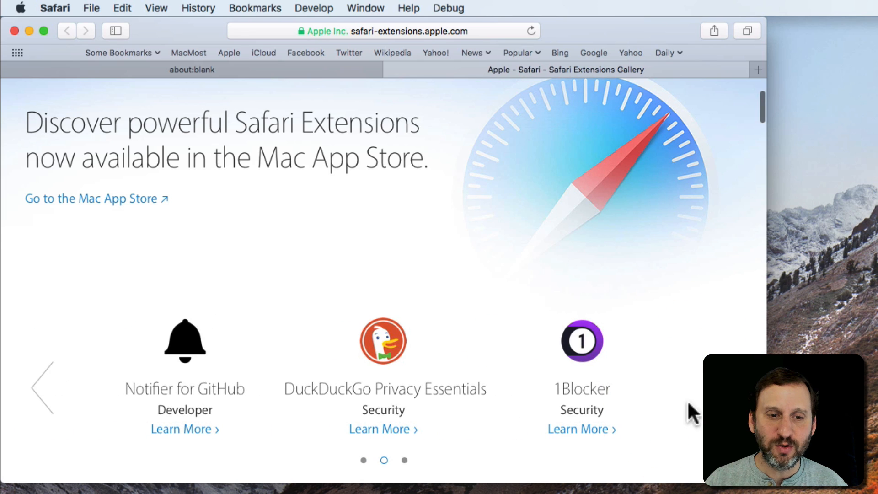
pyautogui.scroll(-3)
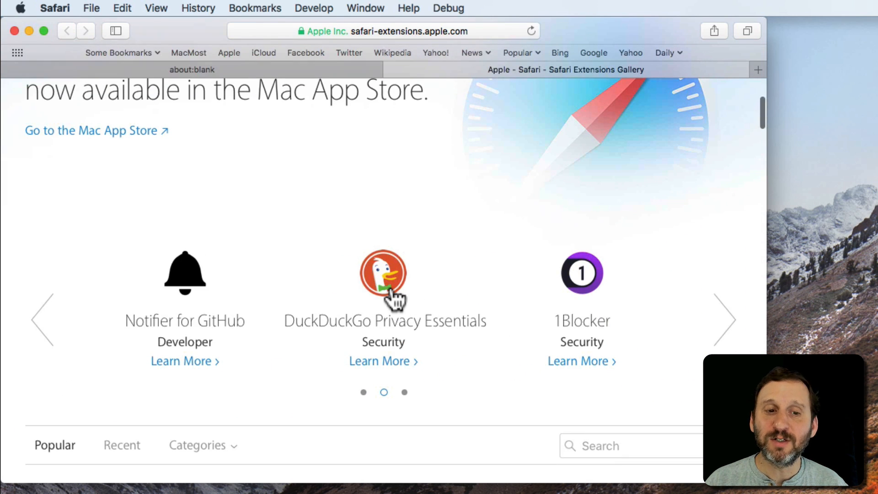
pyautogui.click(384, 280)
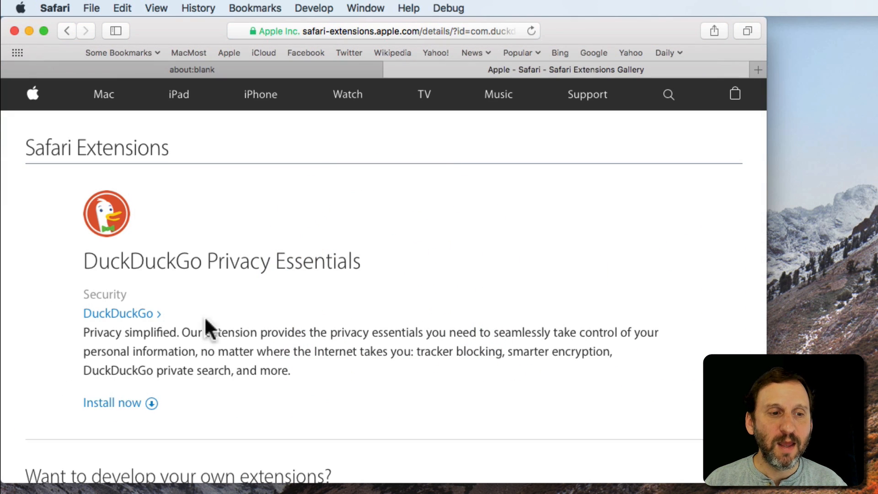
# Install DuckDuckGo Privacy Essentials, then head toward Safari's preferences
pyautogui.click(113, 402)
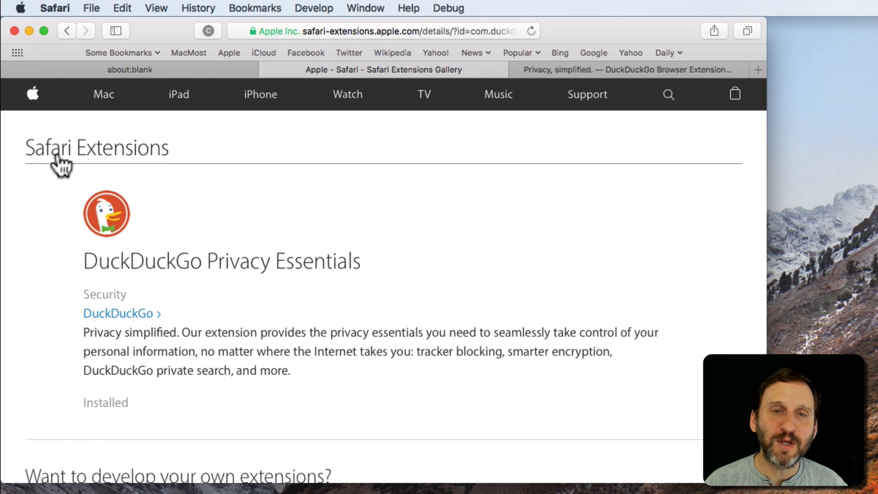
pyautogui.click(54, 8)
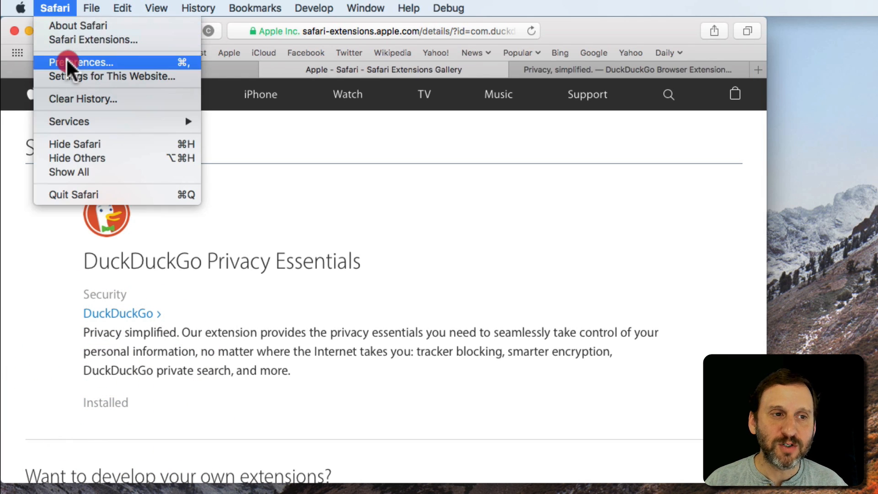
# Review the Search preferences, leaving Google as the default search engine
pyautogui.click(70, 62)
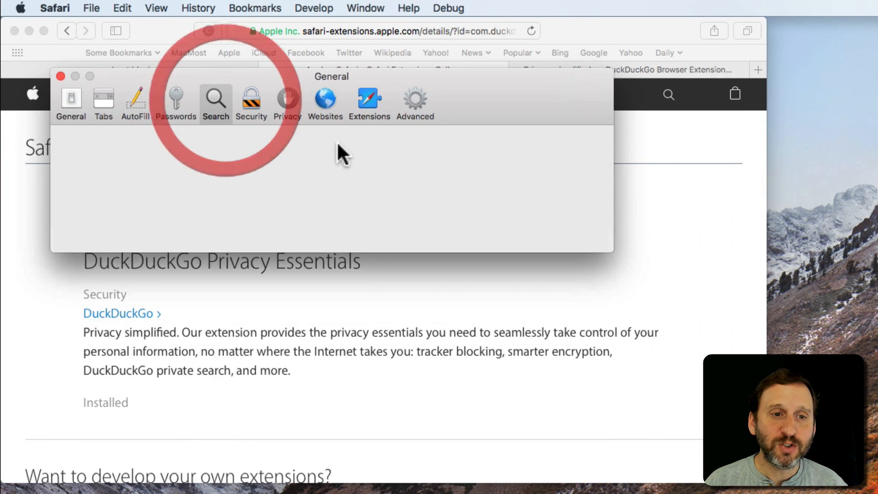
pyautogui.click(215, 102)
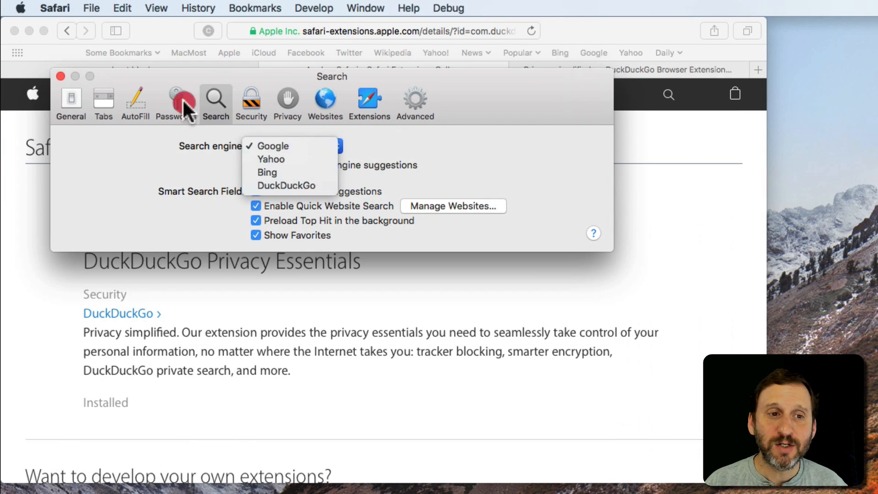
pyautogui.click(272, 145)
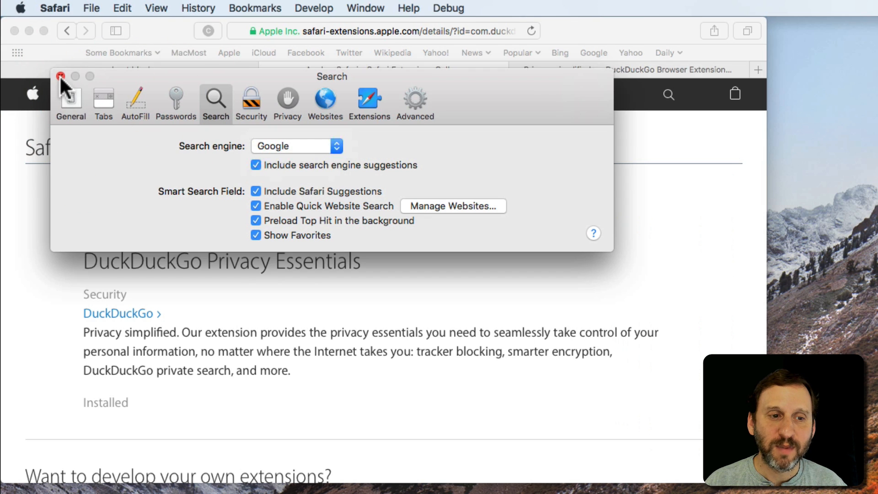
pyautogui.click(57, 75)
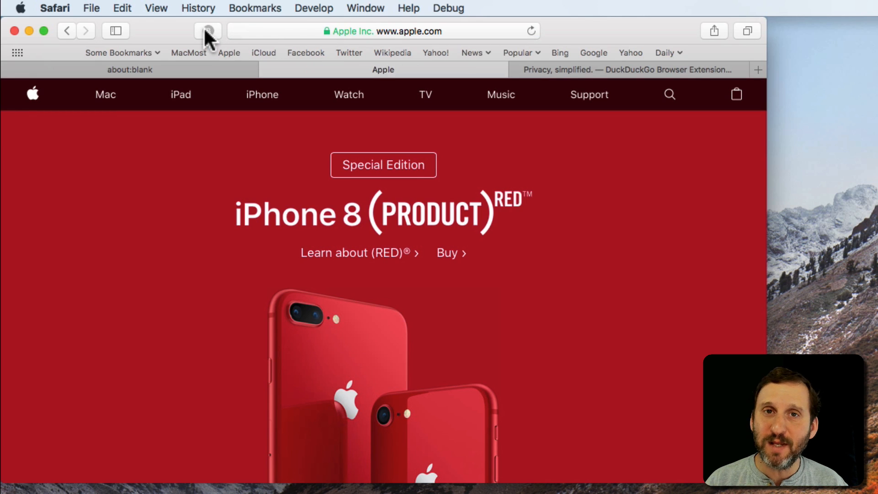
# Show DuckDuckGo's privacy report for apple.com: grade B, encrypted, no trackers
pyautogui.click(208, 31)
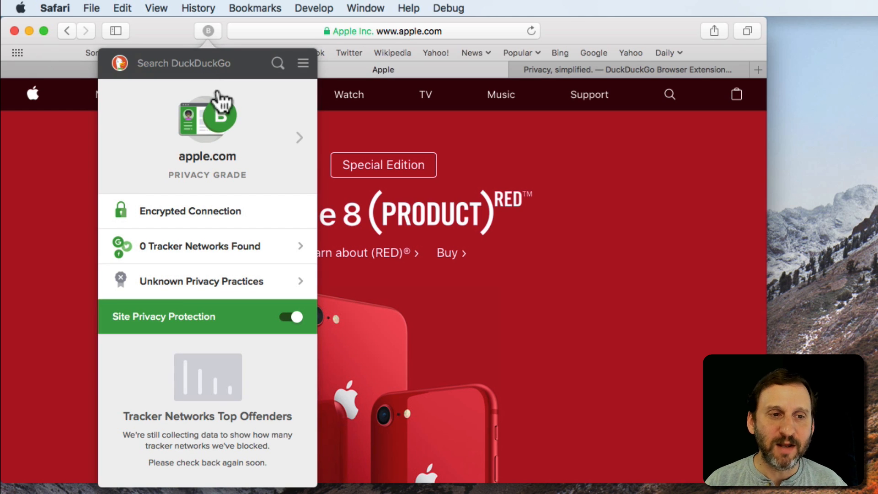
pyautogui.moveTo(196, 230)
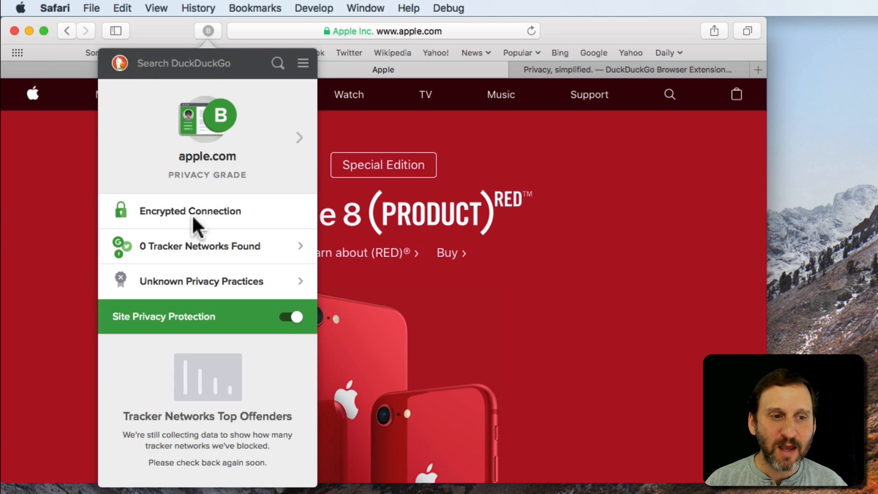
pyautogui.moveTo(156, 214)
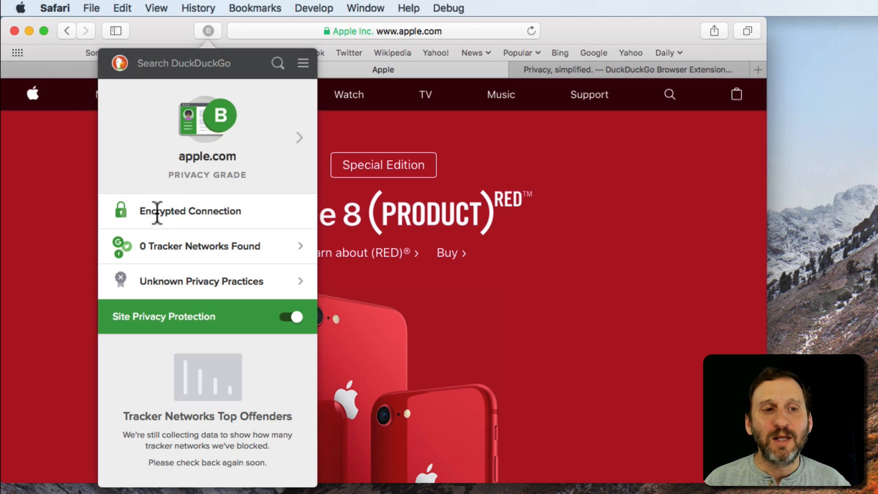
pyautogui.moveTo(277, 229)
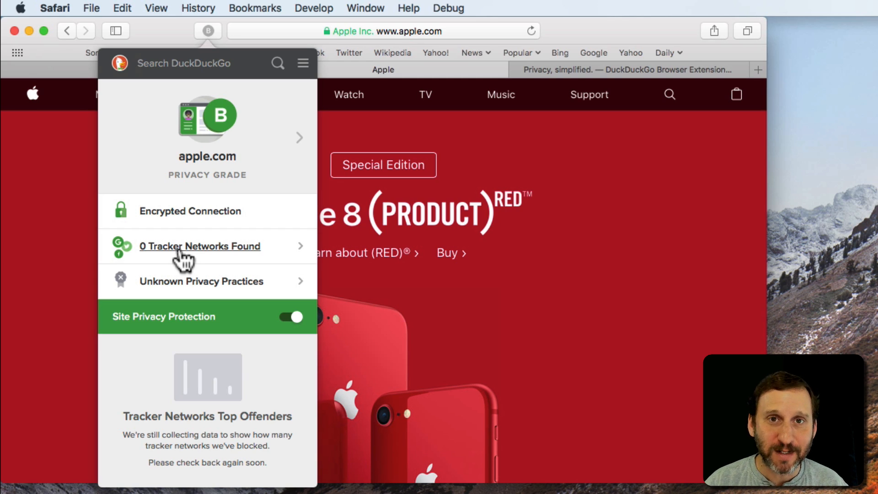
pyautogui.moveTo(178, 270)
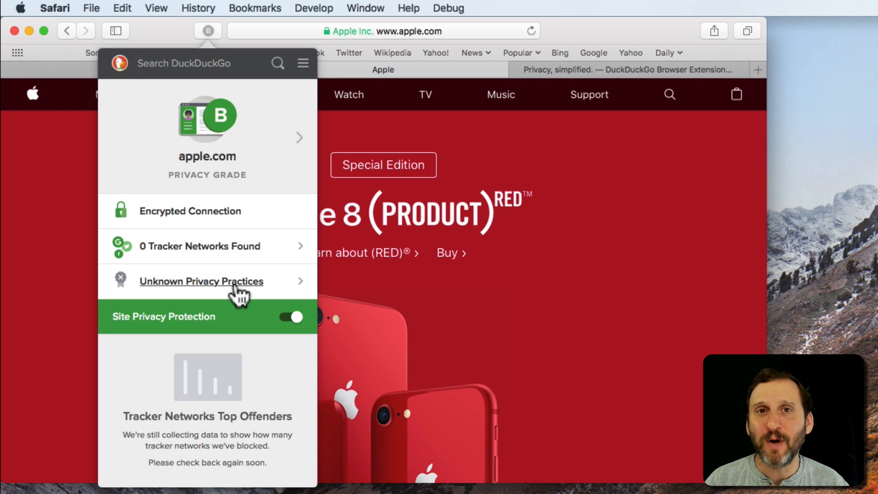
pyautogui.moveTo(144, 298)
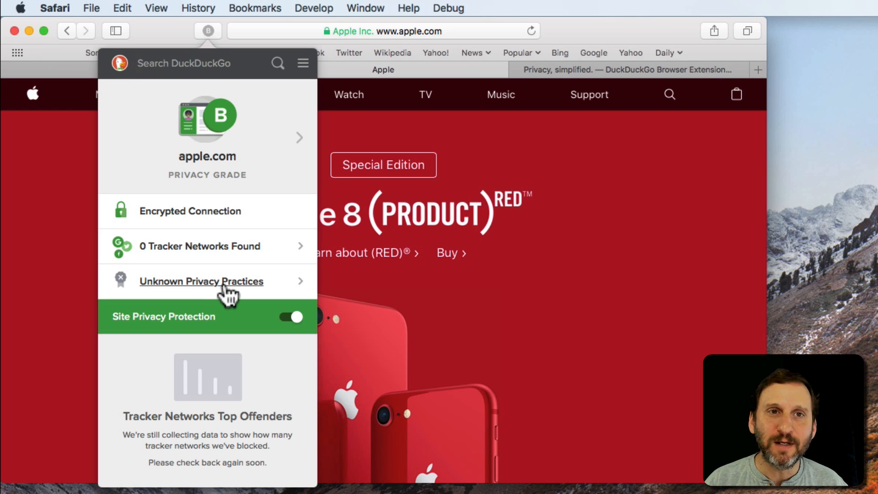
pyautogui.moveTo(221, 169)
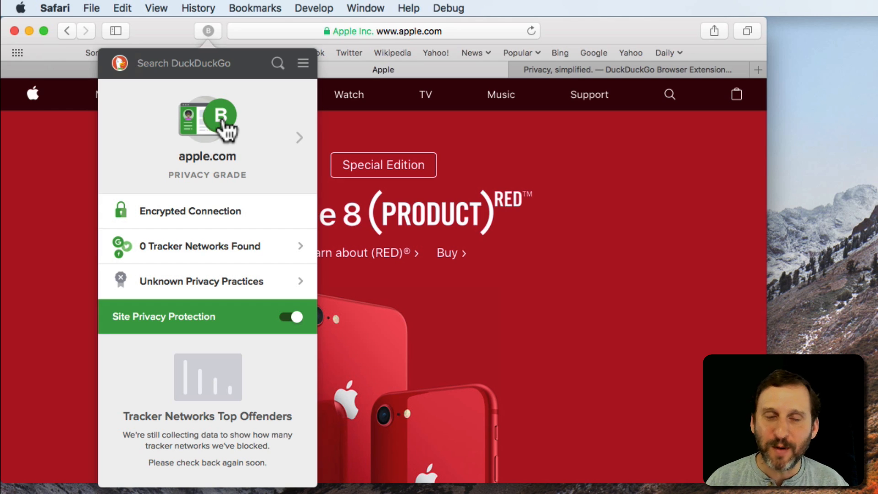
pyautogui.moveTo(475, 30)
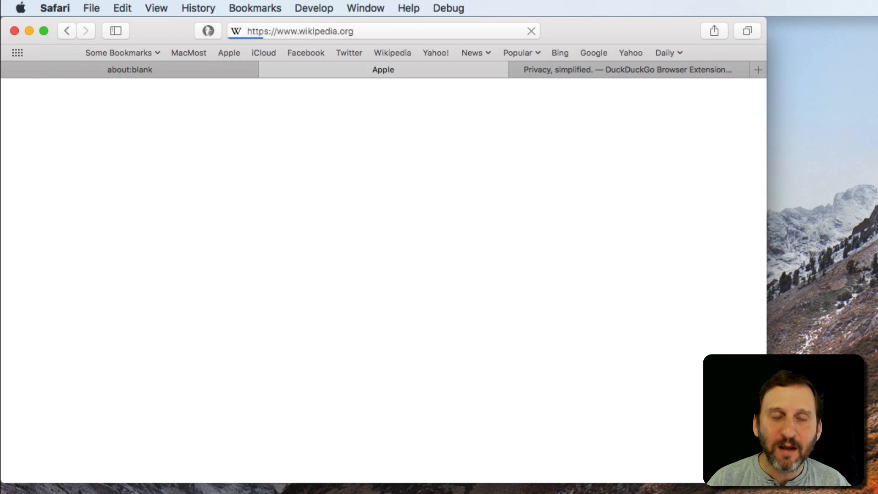
# Show DuckDuckGo's grade B report for wikipedia.org, then load macmost.com
pyautogui.click(207, 31)
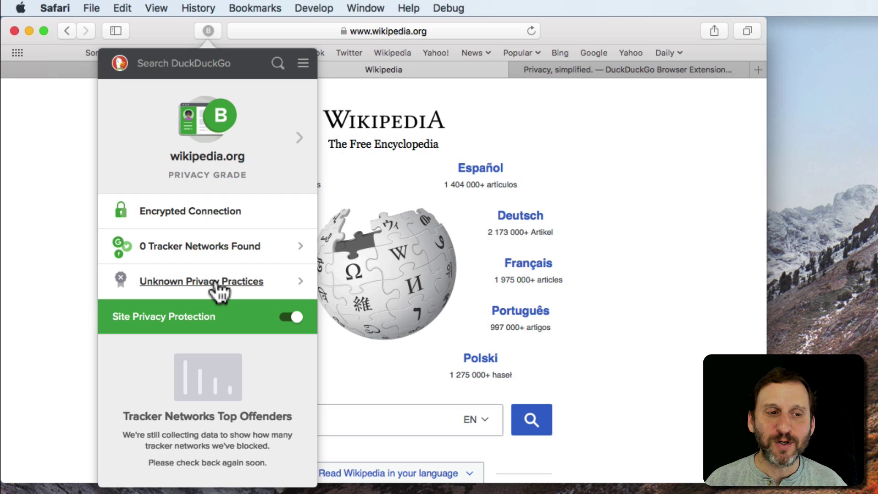
pyautogui.moveTo(203, 133)
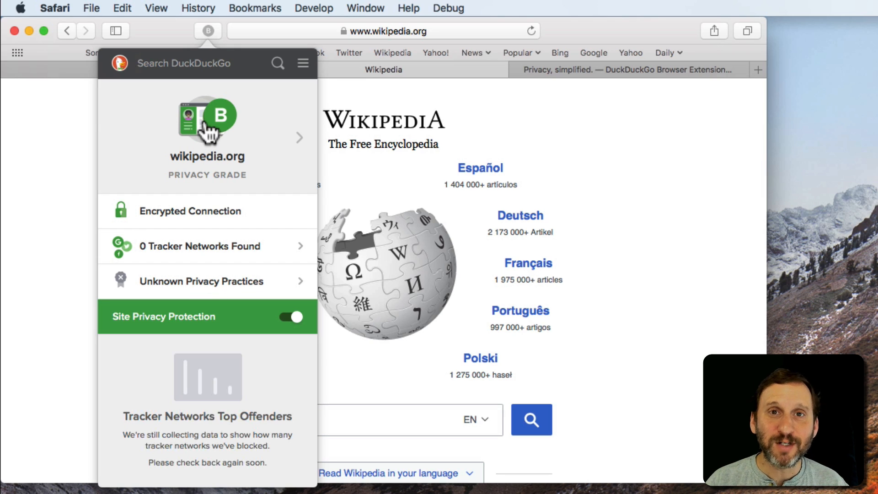
pyautogui.click(387, 31)
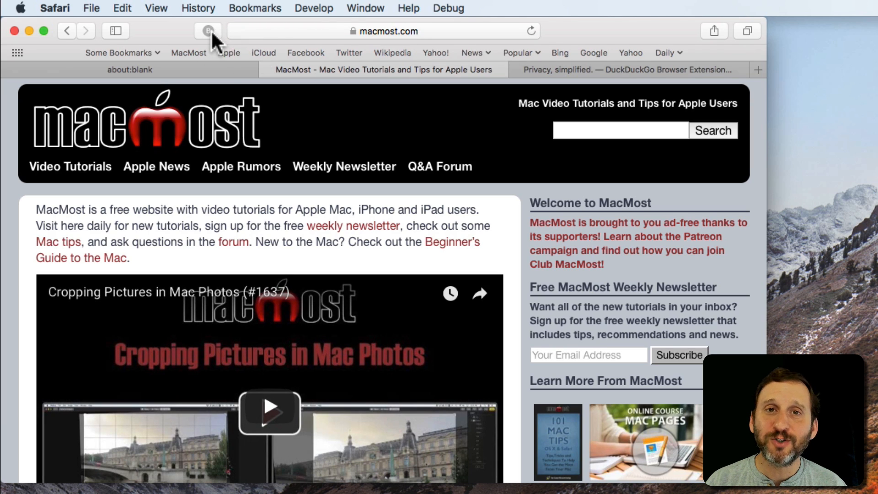
# Show macmost.com's report, enhanced C to B, and reveal AWeber as the blocked tracker
pyautogui.click(208, 32)
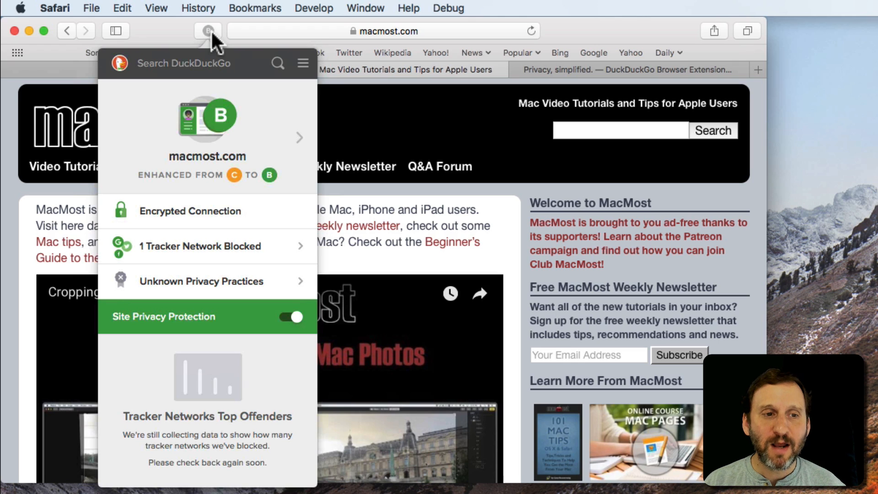
pyautogui.moveTo(192, 189)
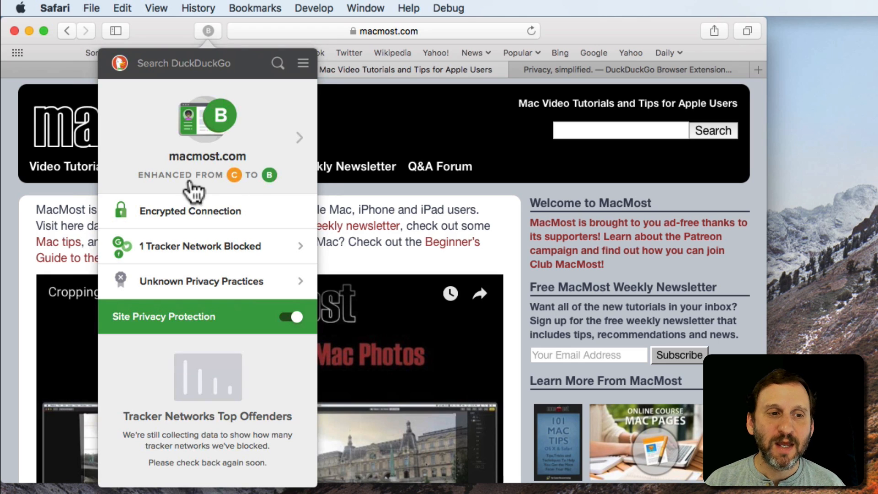
pyautogui.moveTo(281, 185)
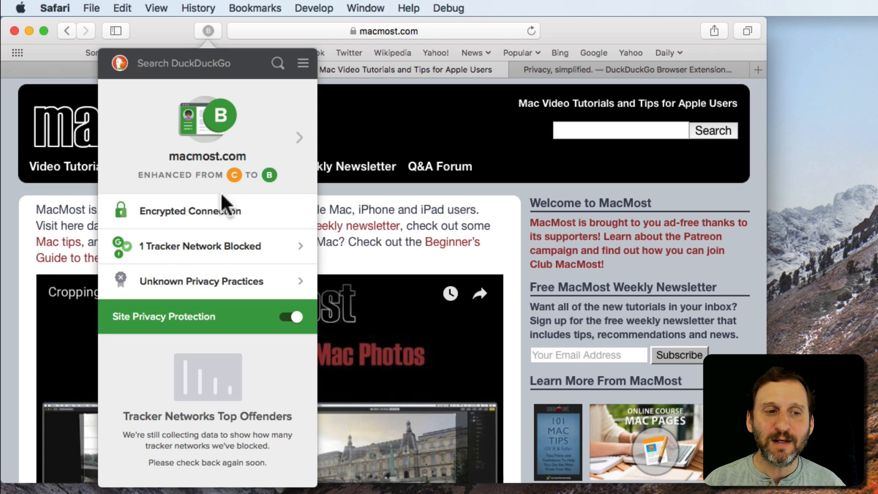
pyautogui.moveTo(386, 43)
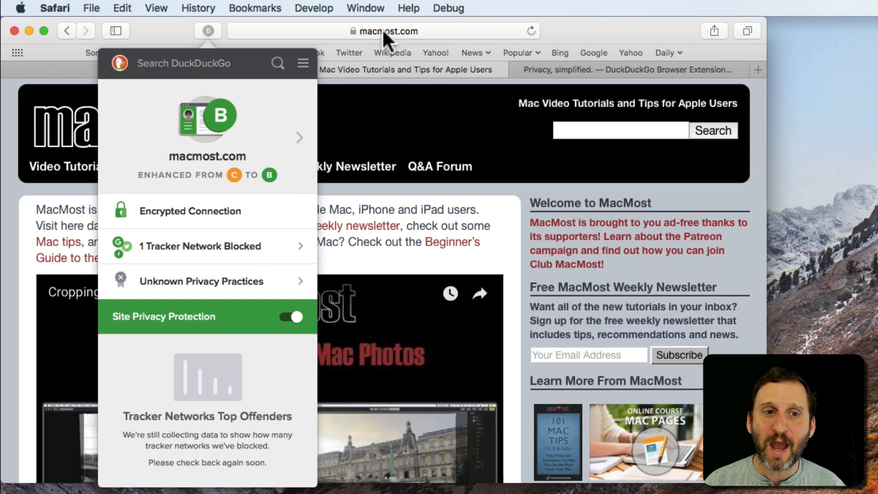
pyautogui.moveTo(232, 187)
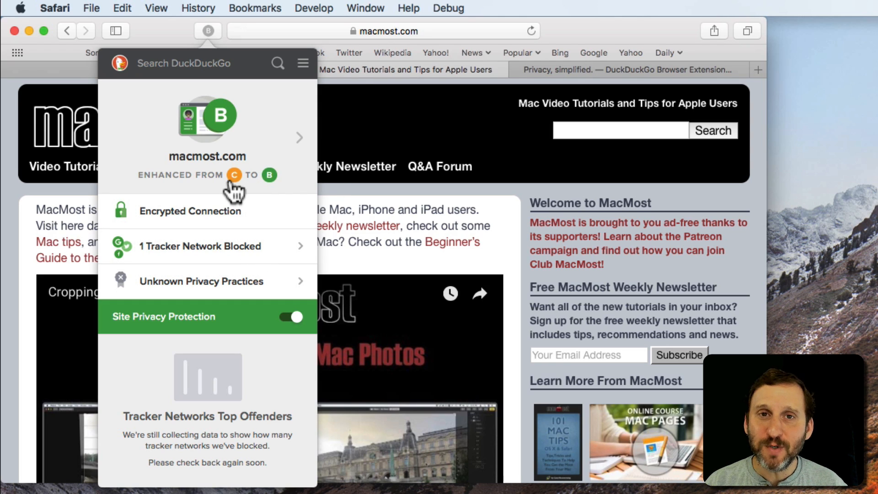
pyautogui.moveTo(236, 253)
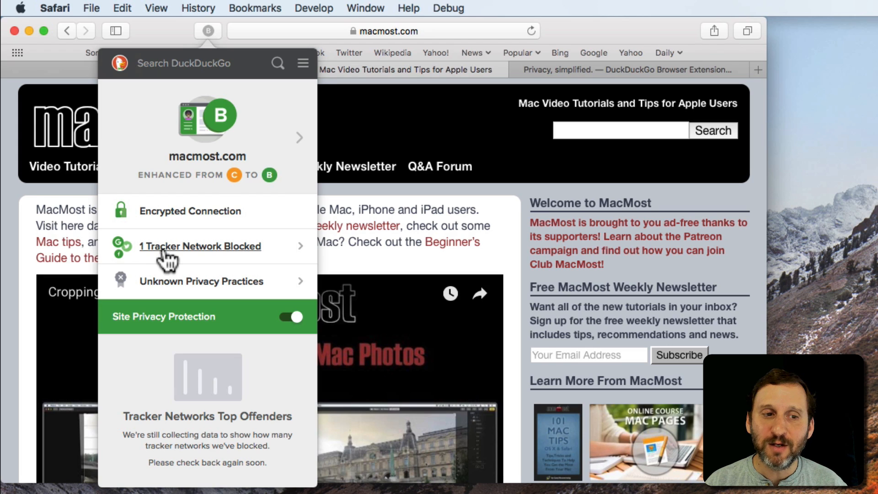
pyautogui.click(201, 246)
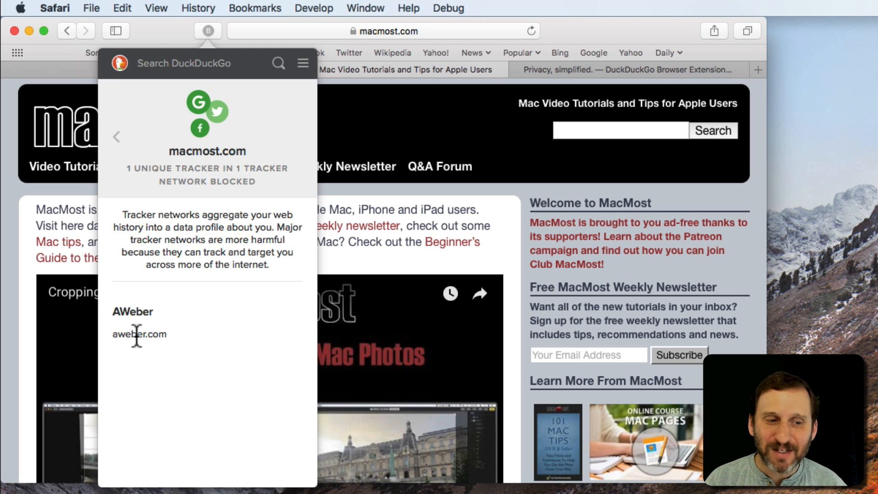
pyautogui.moveTo(114, 338)
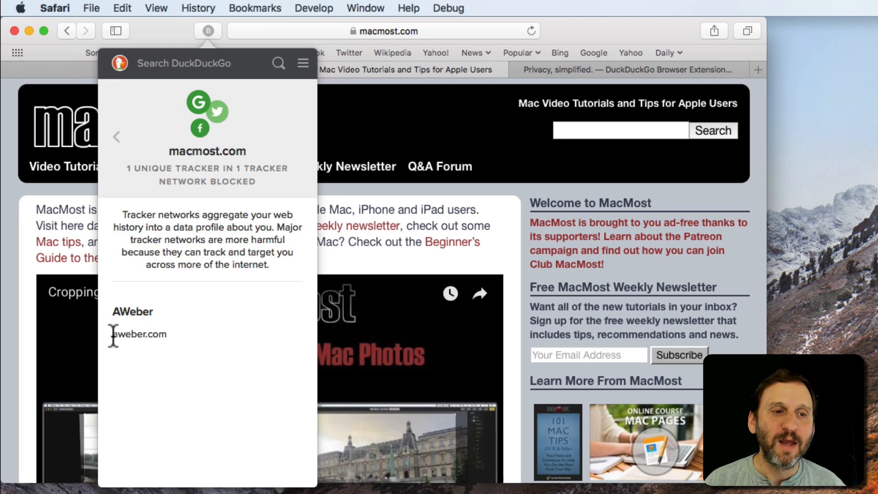
# Reload macmost.com and list its blocked trackers: Google and AWeber networks
pyautogui.click(379, 31)
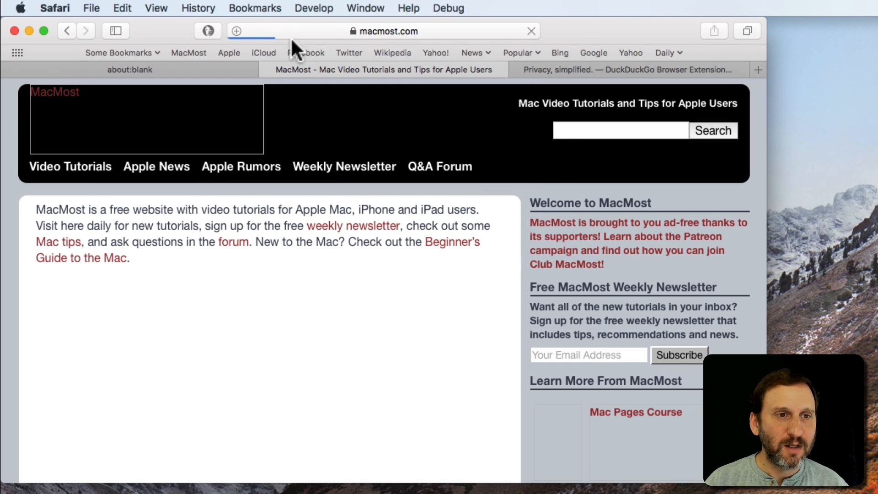
pyautogui.click(208, 31)
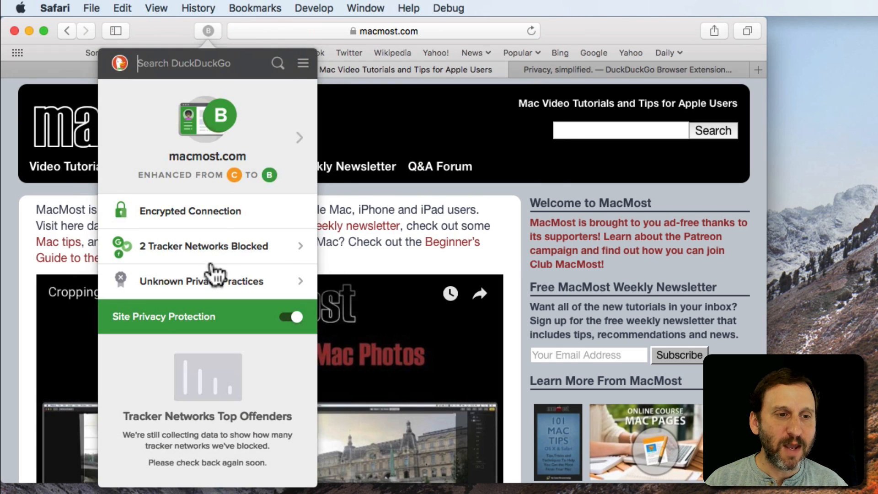
pyautogui.click(203, 246)
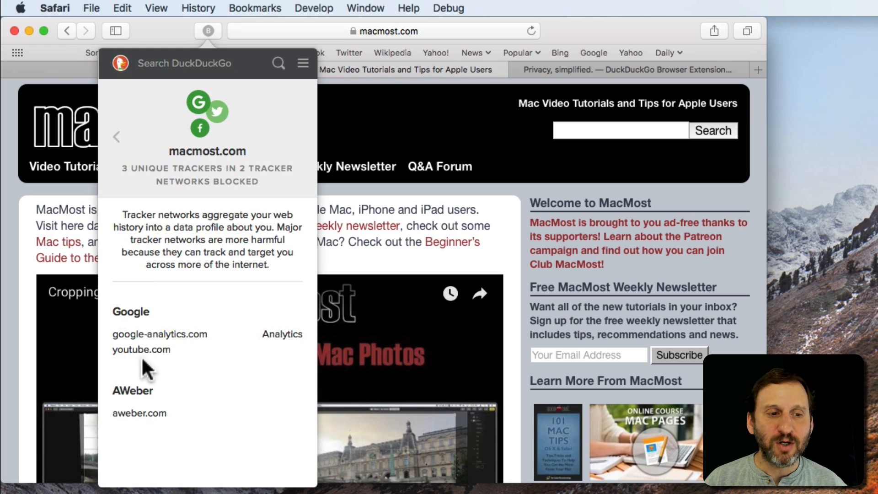
pyautogui.moveTo(203, 337)
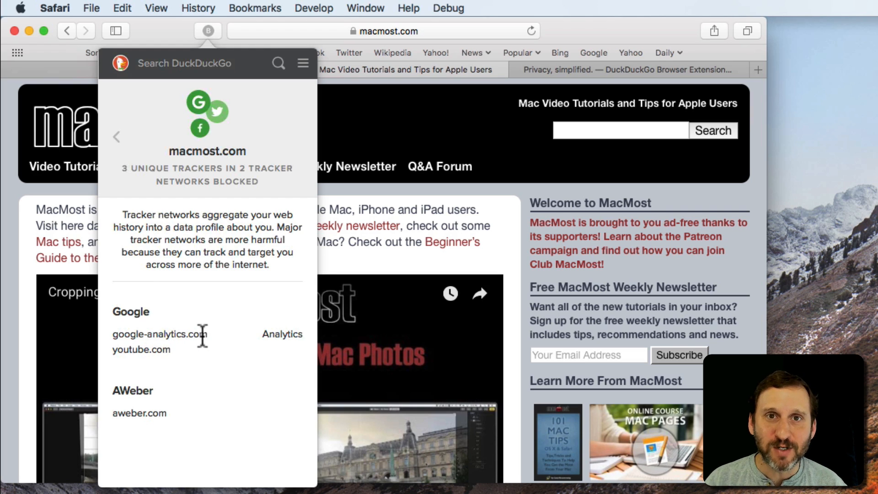
pyautogui.moveTo(138, 355)
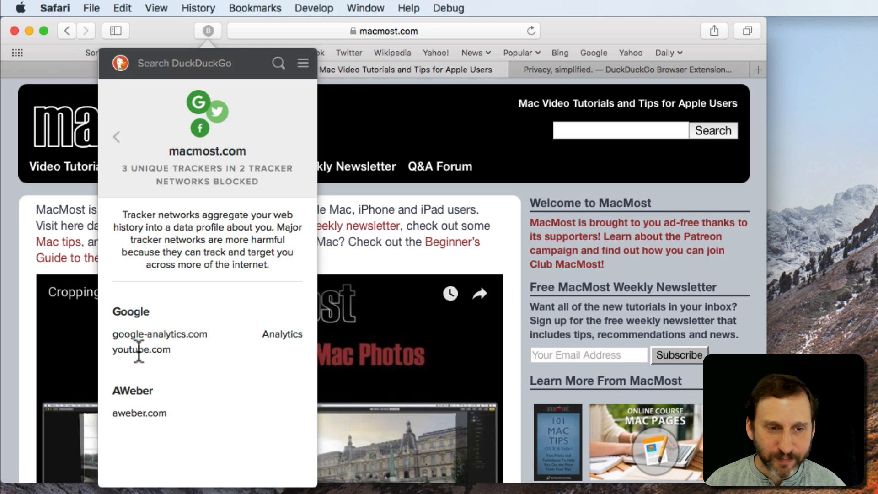
pyautogui.moveTo(177, 452)
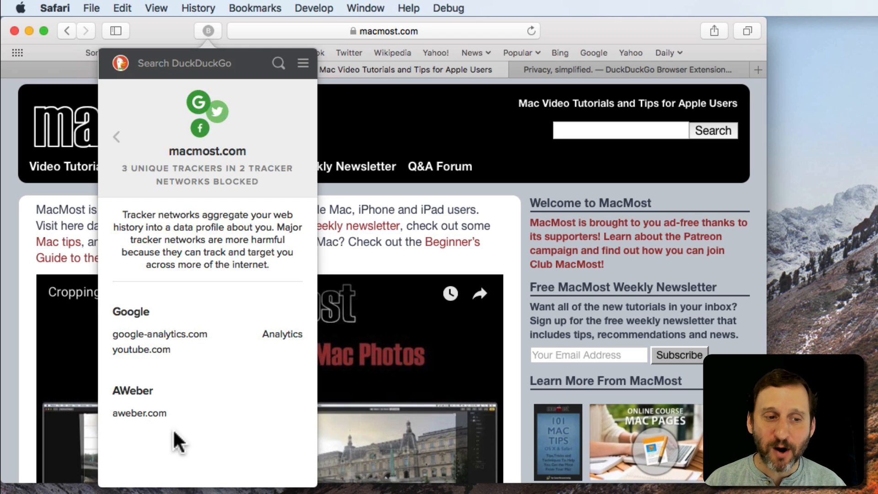
pyautogui.moveTo(508, 19)
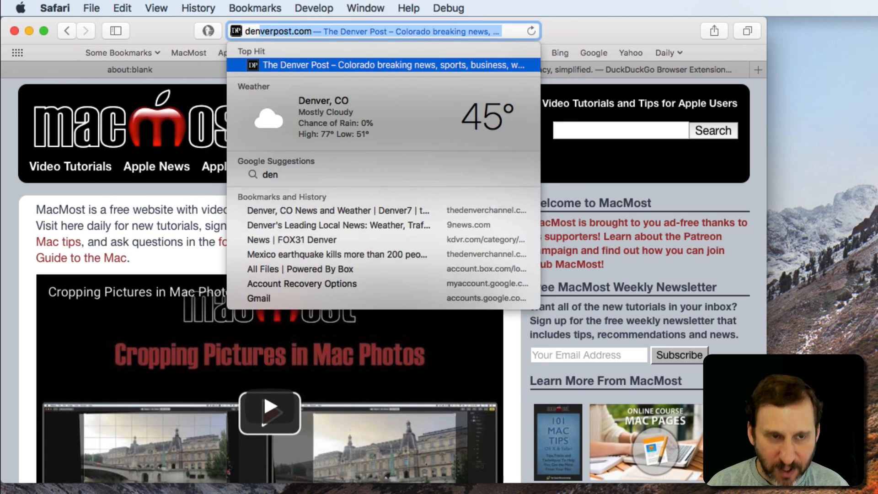
# Load denverpost.com and review its D-to-B grade with nine blocked tracker networks
pyautogui.click(378, 64)
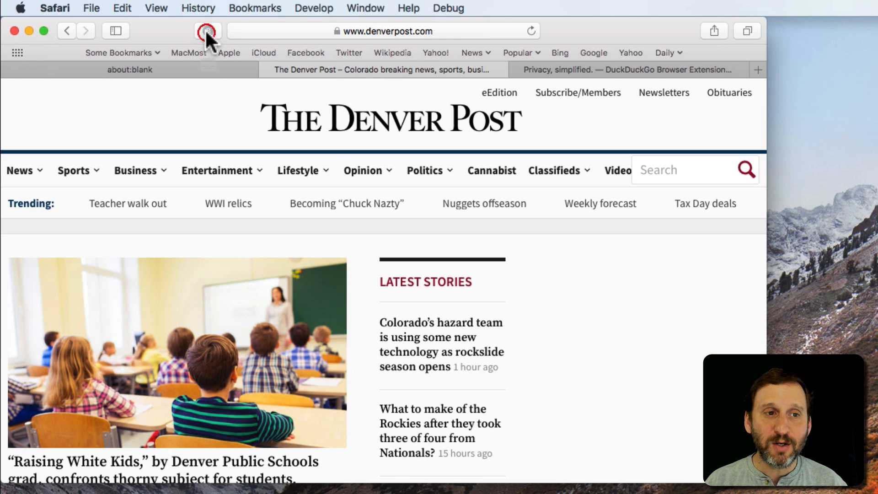
pyautogui.click(206, 31)
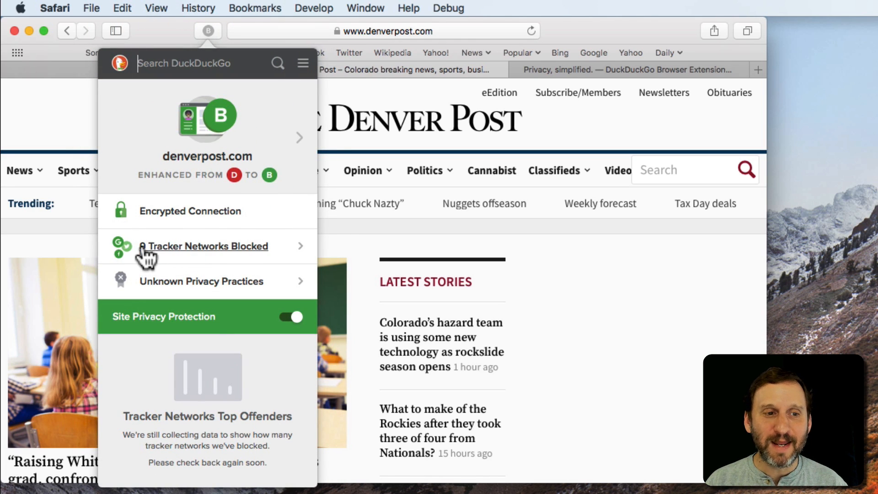
pyautogui.click(207, 246)
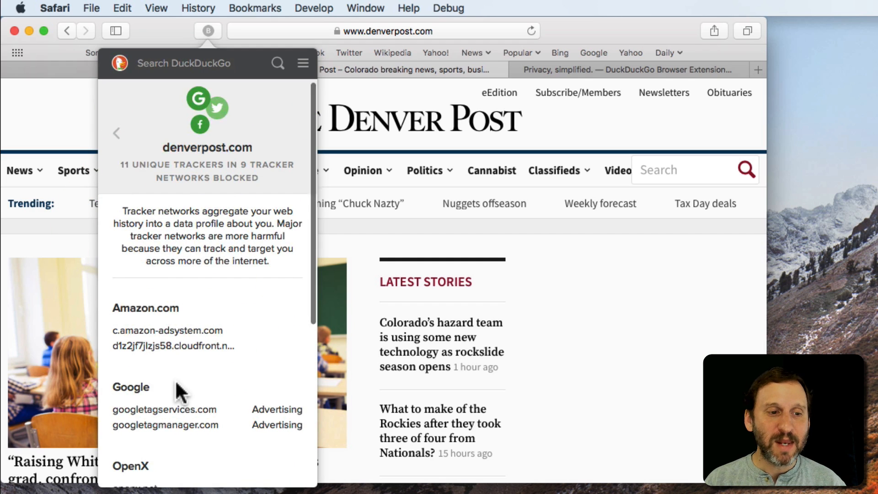
pyautogui.scroll(-3)
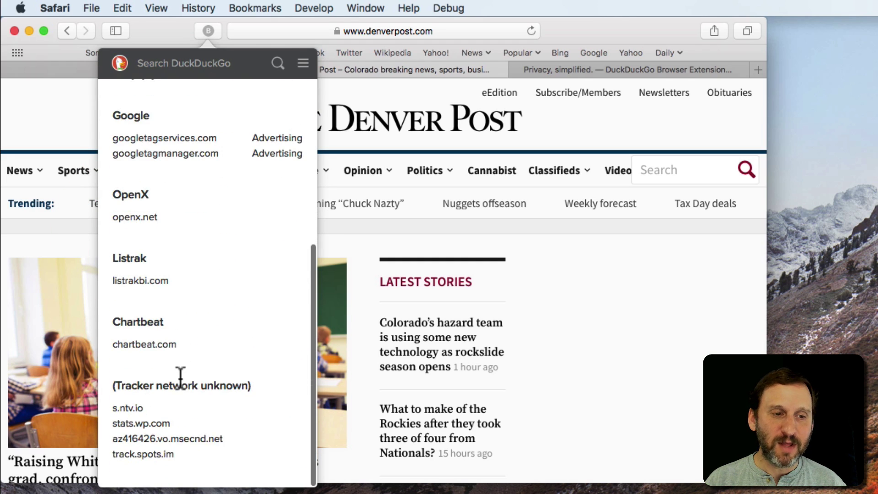
pyautogui.moveTo(170, 429)
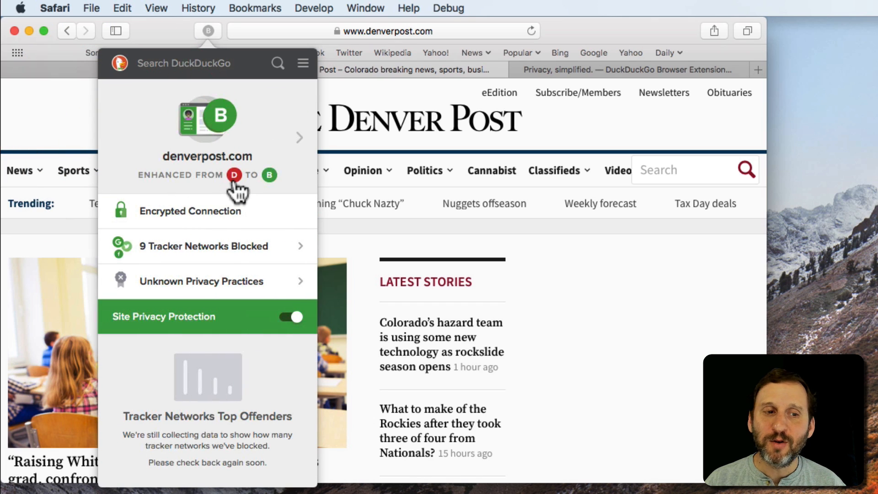
pyautogui.moveTo(274, 257)
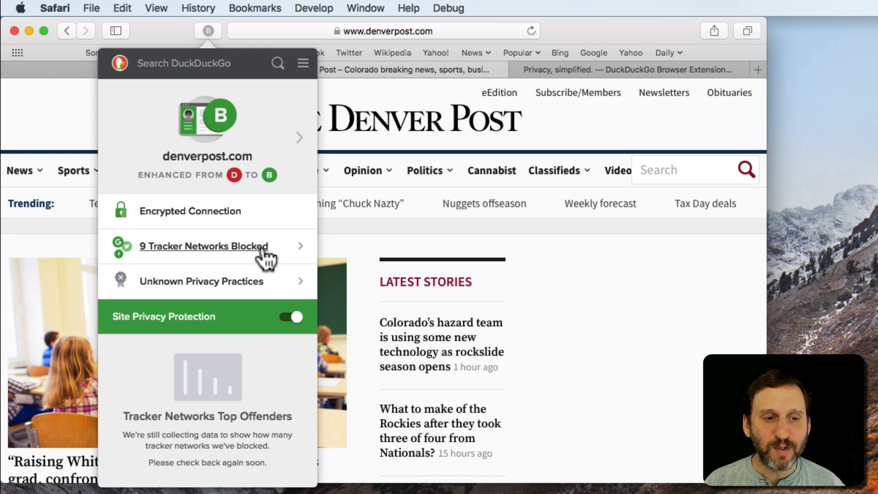
pyautogui.moveTo(300, 275)
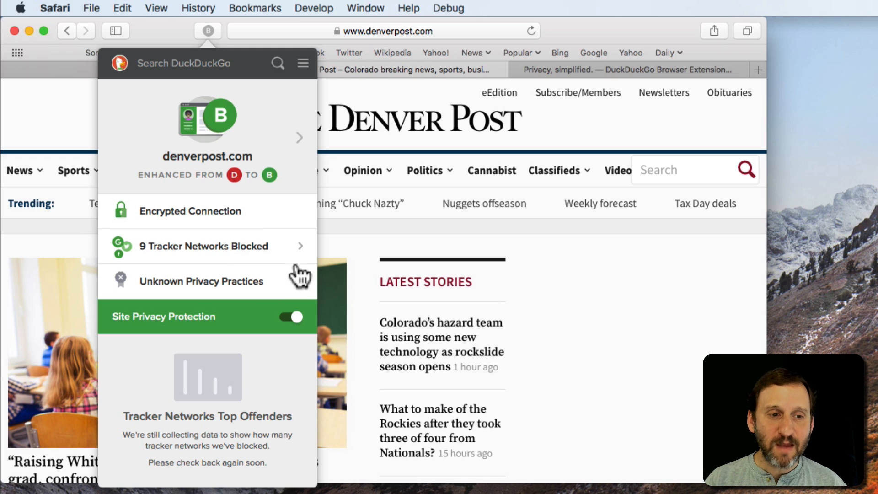
pyautogui.moveTo(355, 267)
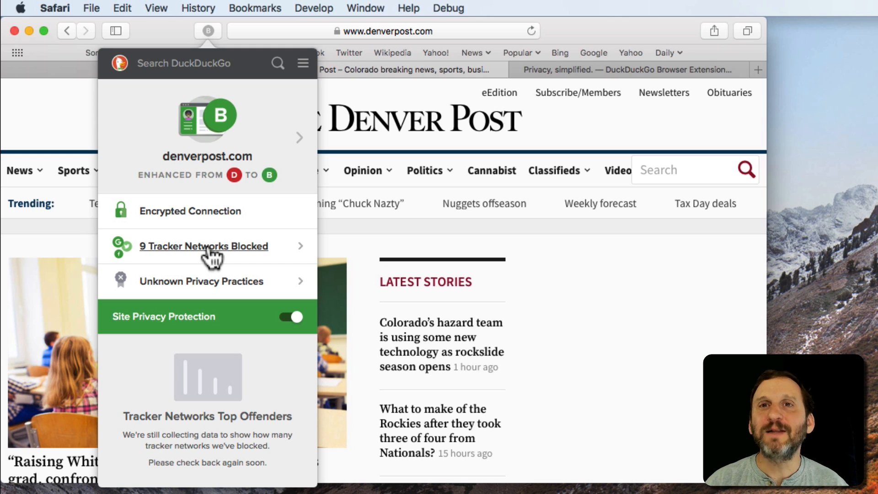
pyautogui.moveTo(109, 325)
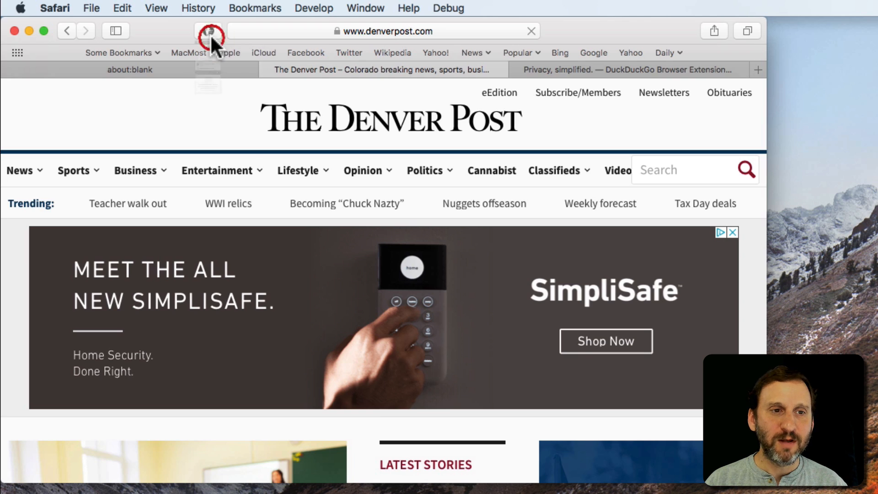
# Reopen denverpost.com's report, now grade D unprotected, and bring up More Options
pyautogui.click(208, 31)
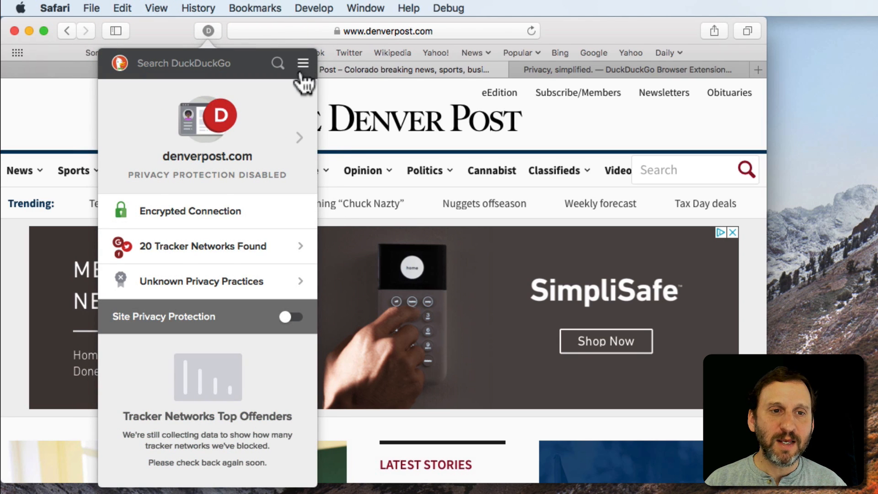
pyautogui.click(303, 63)
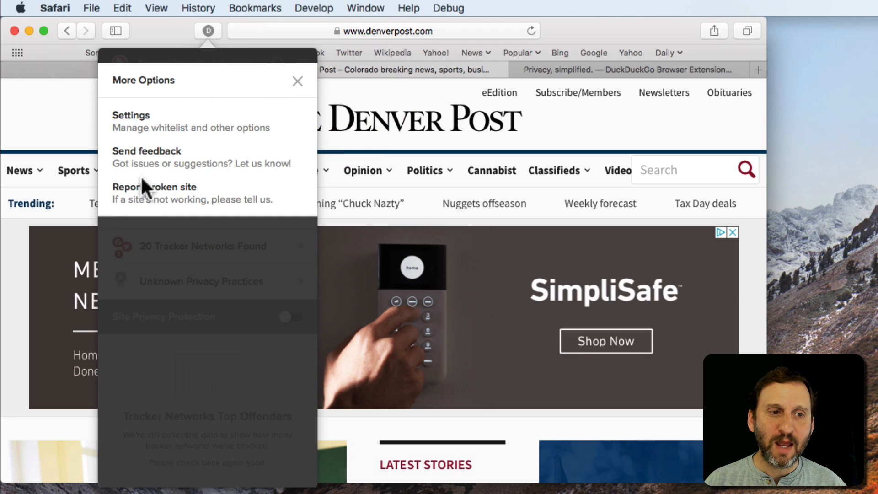
# Remove denverpost.com from the whitelist, leaving 'No whitelisted sites.'
pyautogui.click(130, 116)
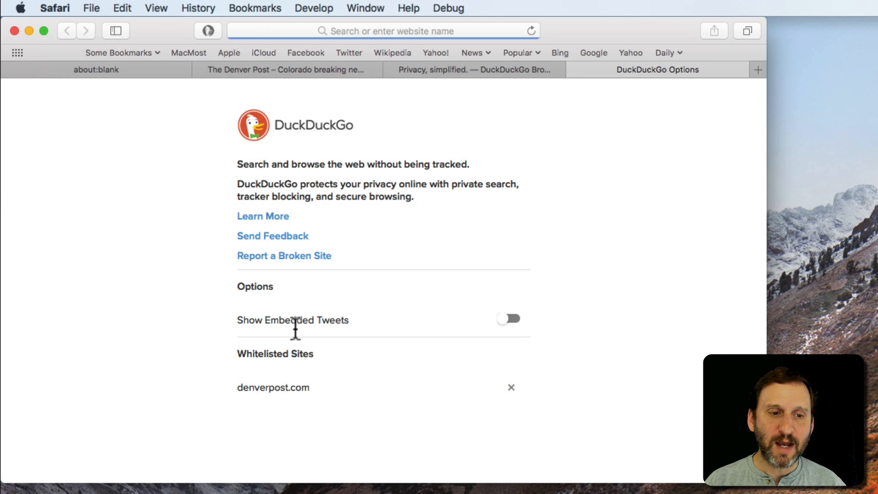
pyautogui.moveTo(510, 397)
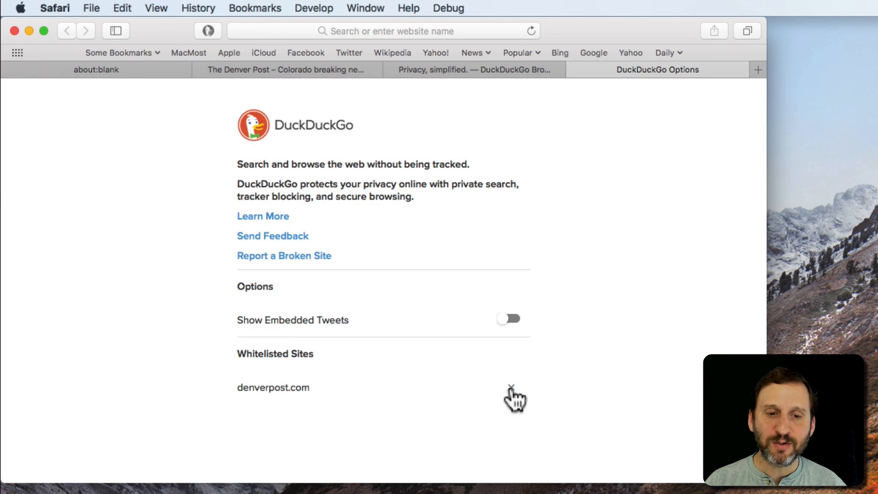
pyautogui.click(510, 387)
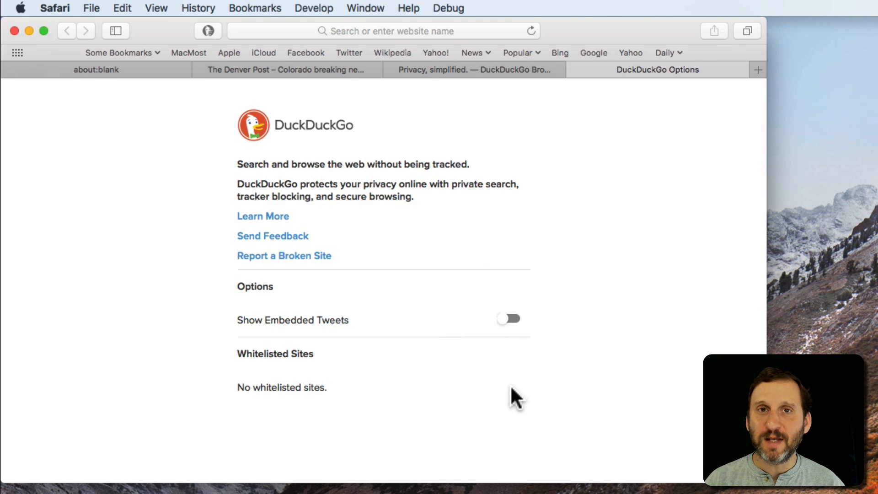
pyautogui.moveTo(423, 276)
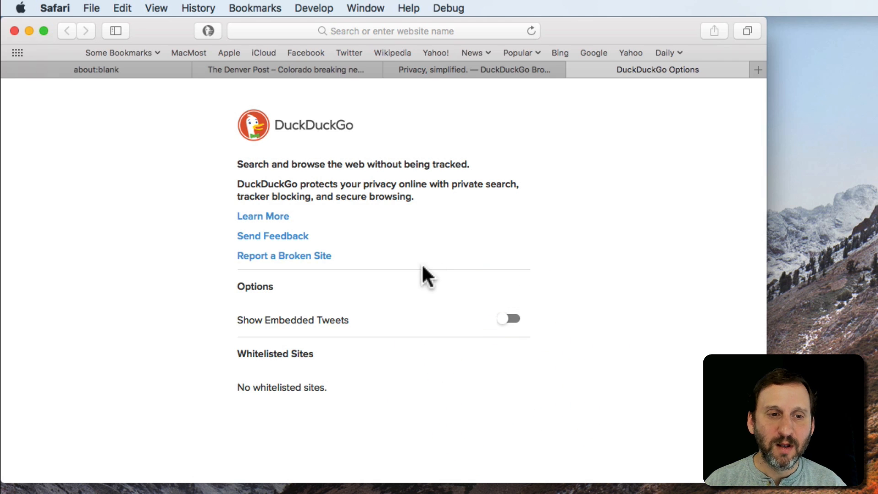
pyautogui.moveTo(417, 317)
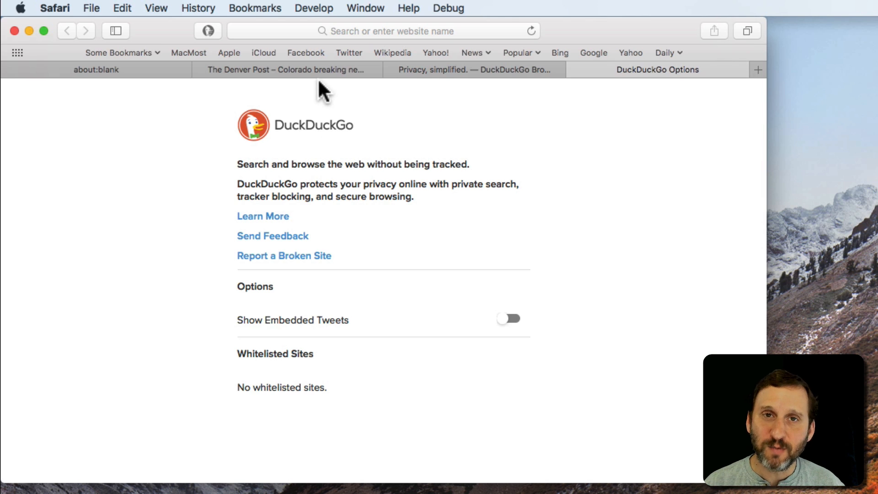
pyautogui.moveTo(67, 13)
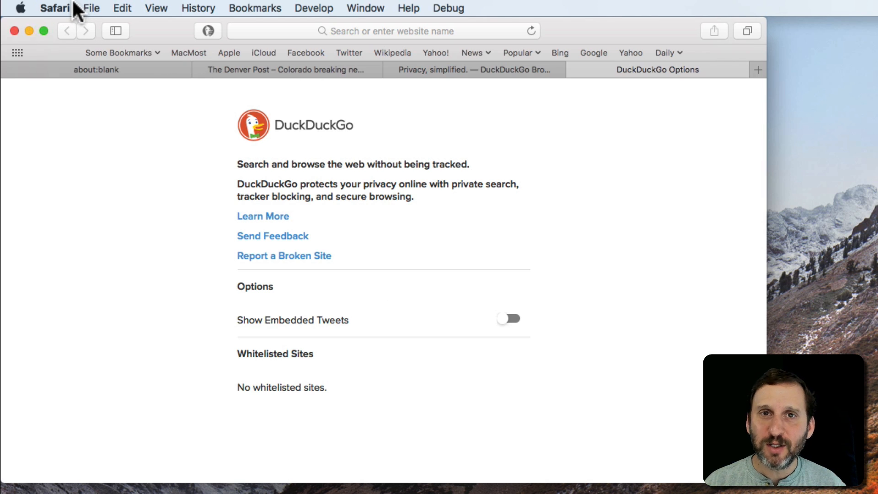
# Disable and uninstall DuckDuckGo Privacy Essentials in the Extensions preferences
pyautogui.click(53, 8)
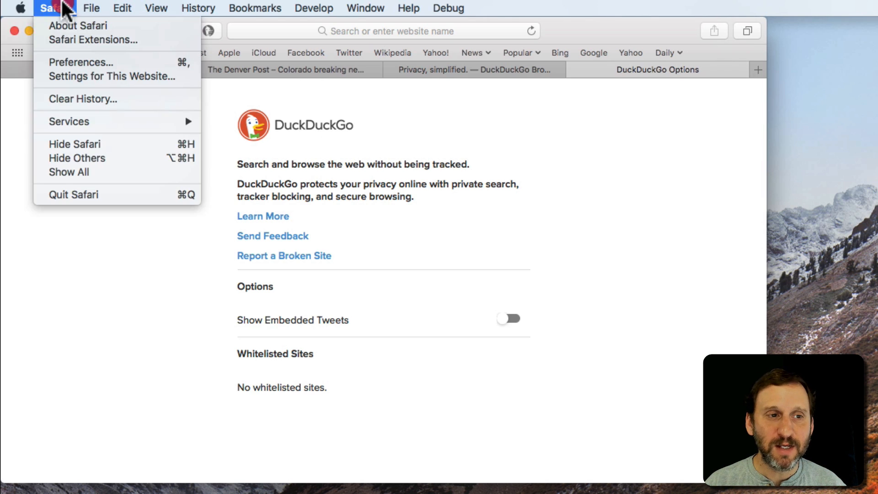
pyautogui.click(80, 63)
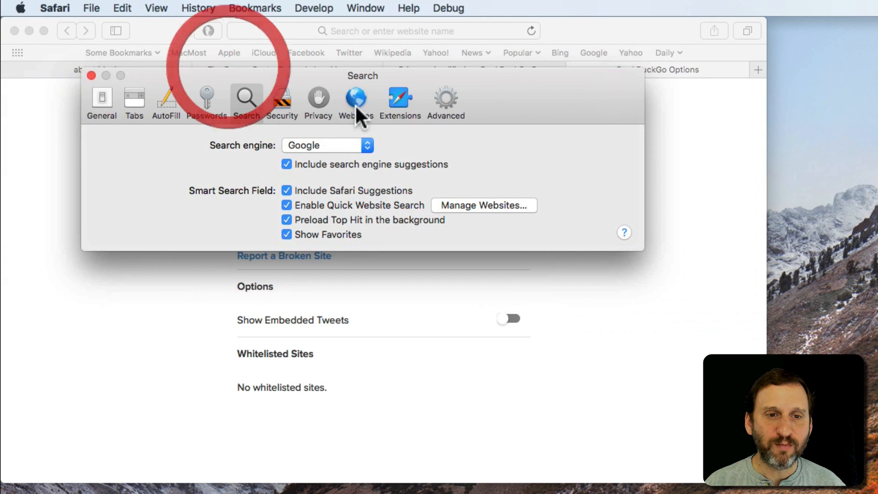
pyautogui.click(401, 97)
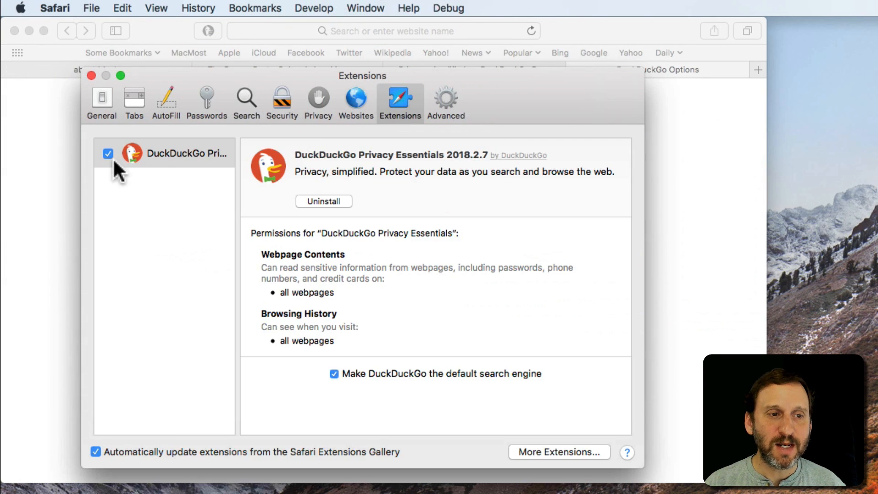
pyautogui.click(108, 153)
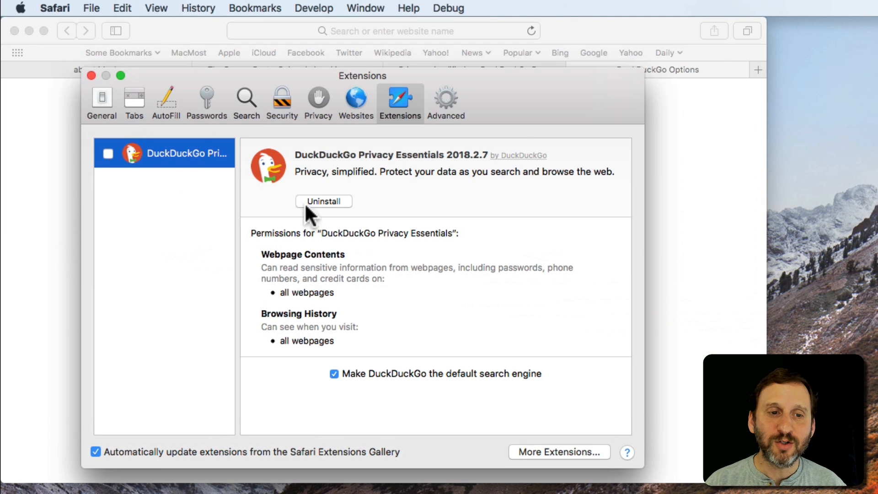
pyautogui.click(323, 202)
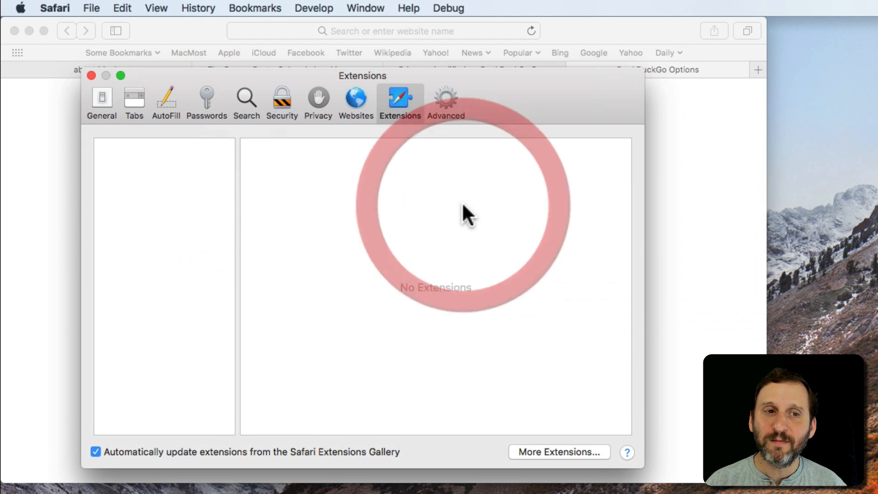